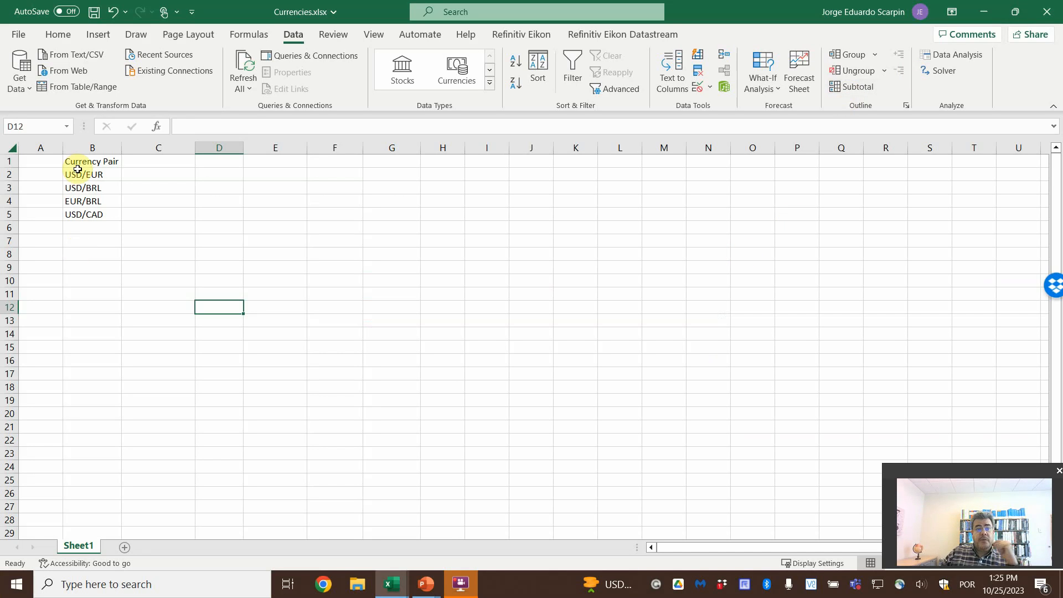
# Enter EUR/CAD below the last pair and select the Currency Pair list B1:B6
pyautogui.click(91, 161)
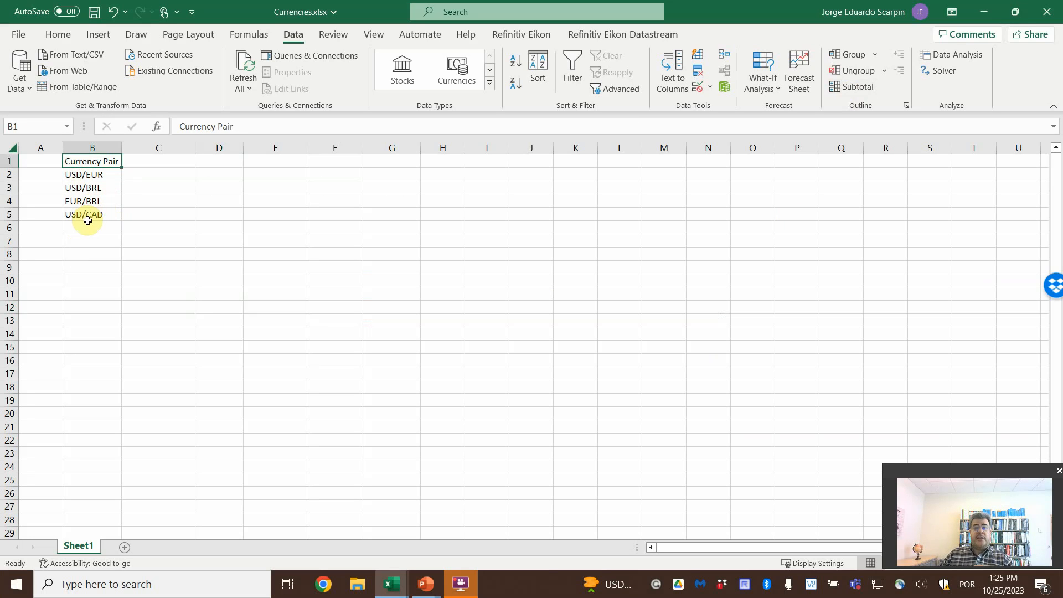
pyautogui.click(92, 227)
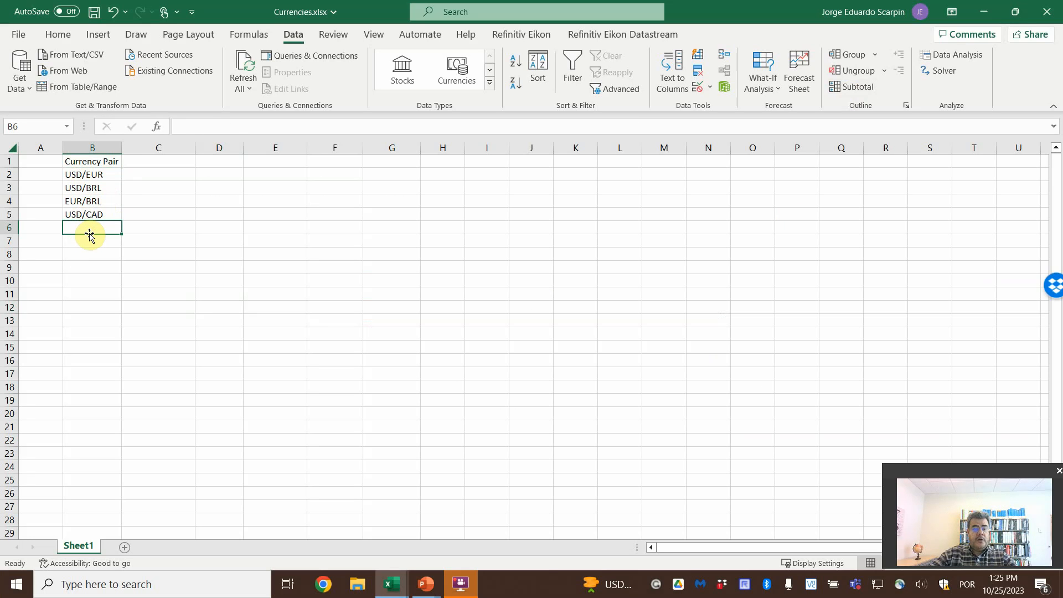
pyautogui.write('EUR/BRL')
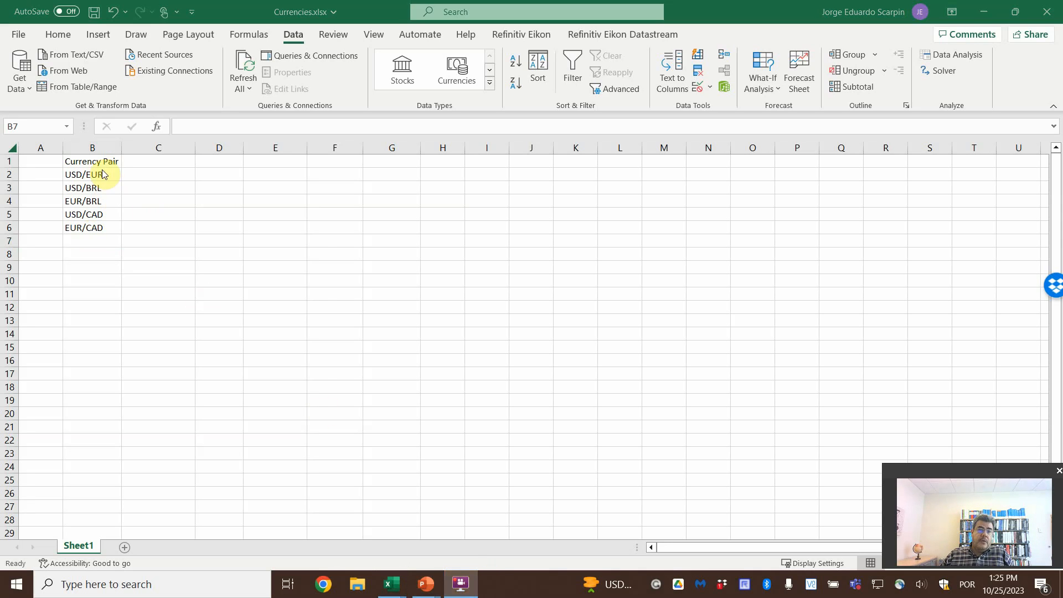
pyautogui.moveTo(92, 161); pyautogui.dragTo(82, 227)
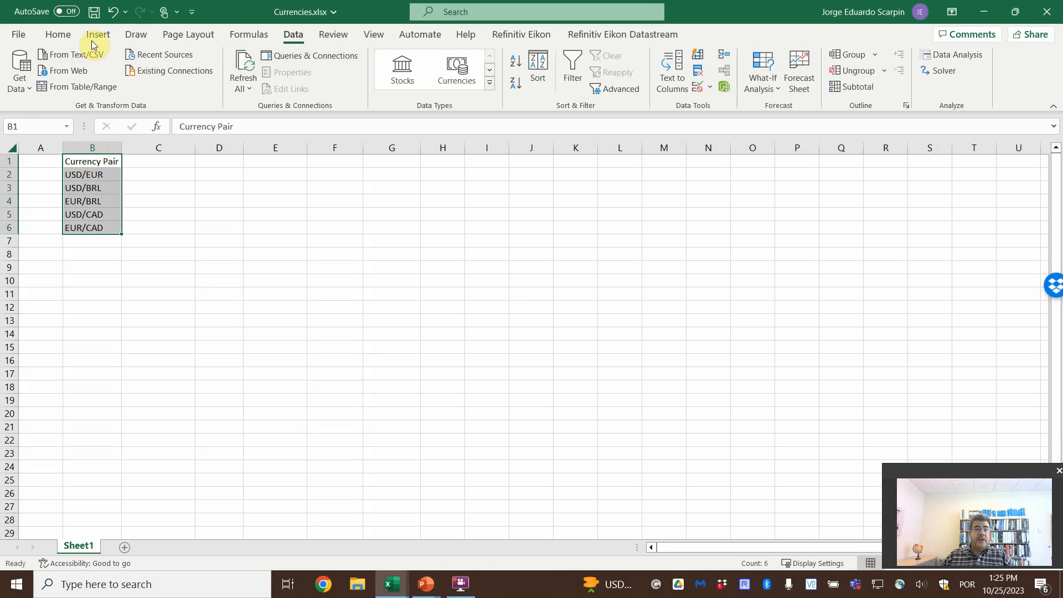
# Convert the selected Currency Pair list into an Excel table with headers
pyautogui.click(118, 68)
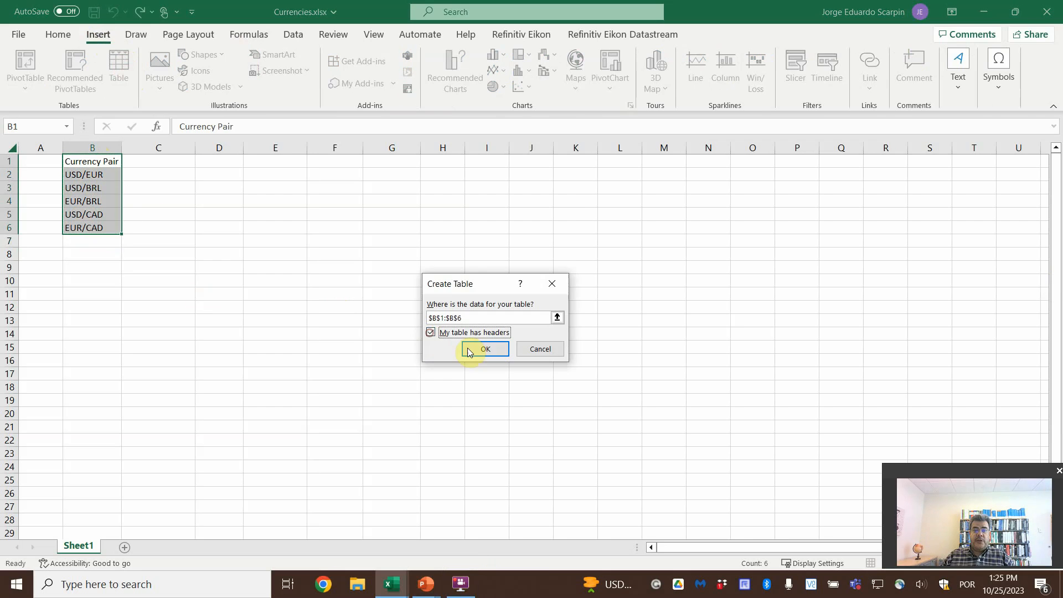
pyautogui.click(486, 349)
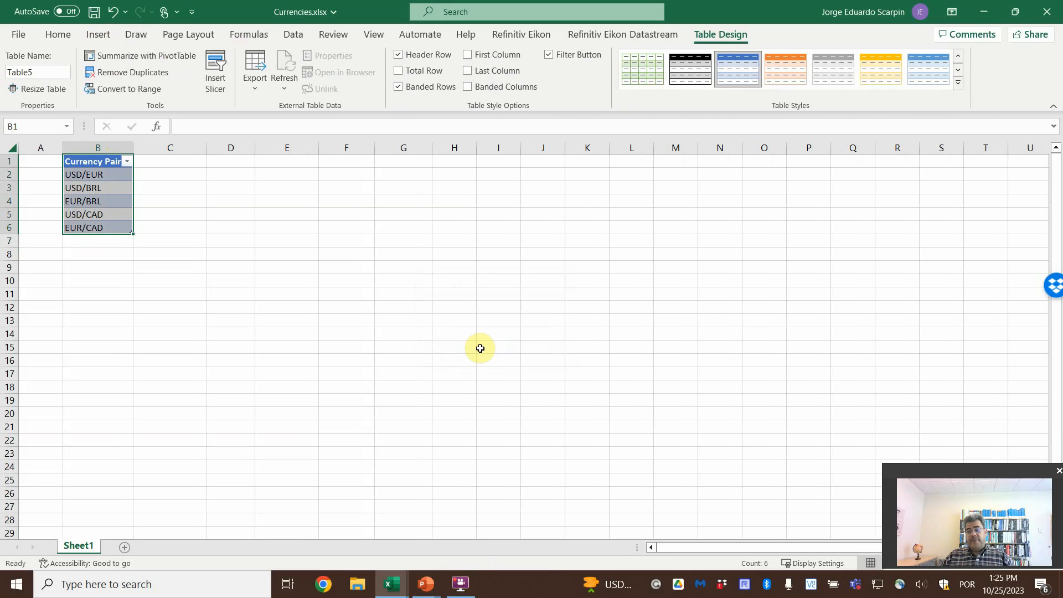
pyautogui.moveTo(292, 34)
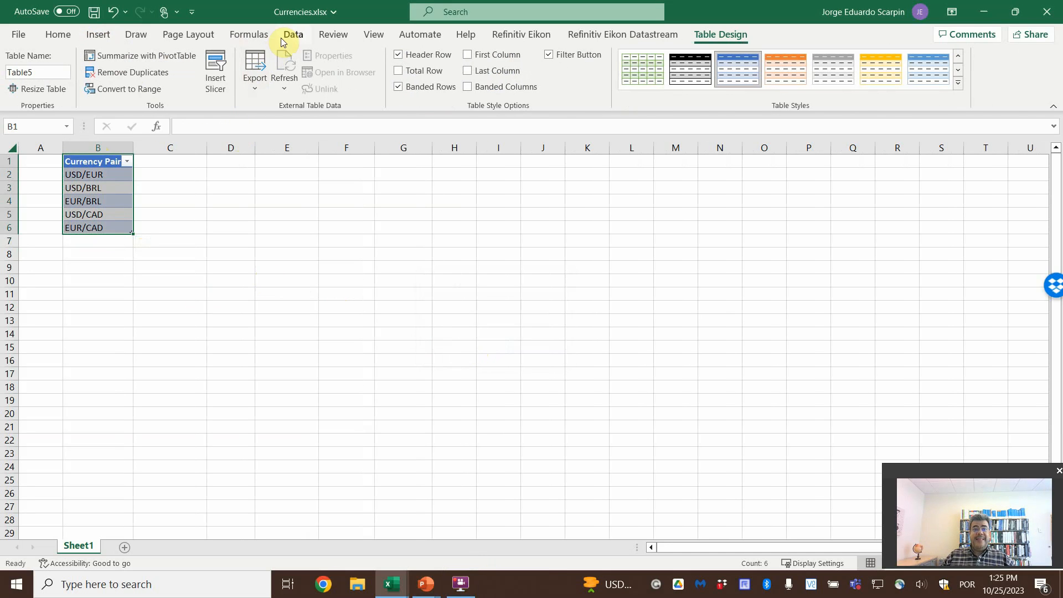
# Apply the Currencies data type to the pairs and preview the USD/EUR and USD/BRL cards
pyautogui.click(293, 34)
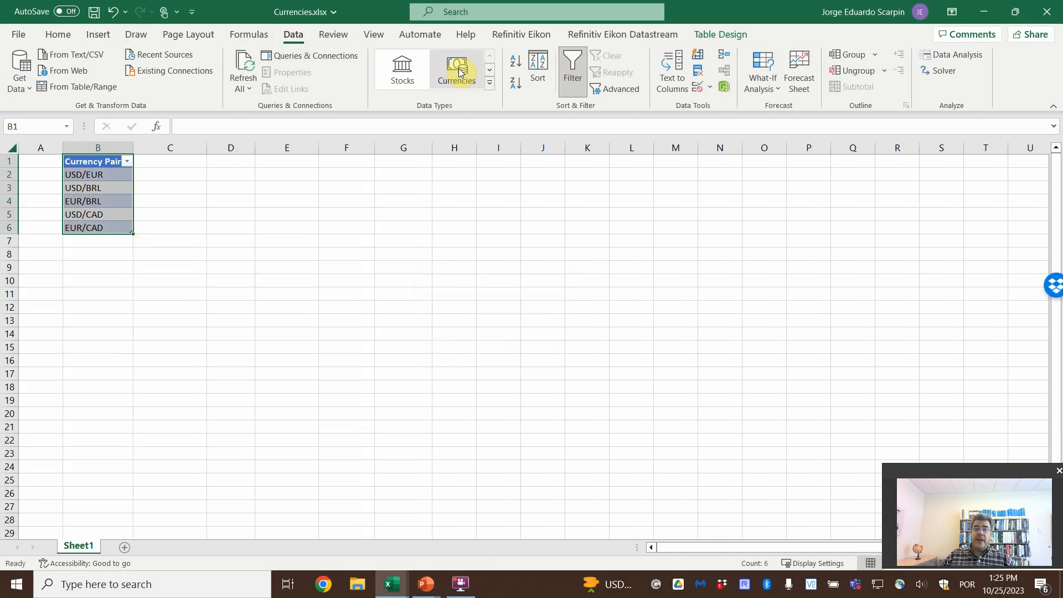
pyautogui.click(457, 68)
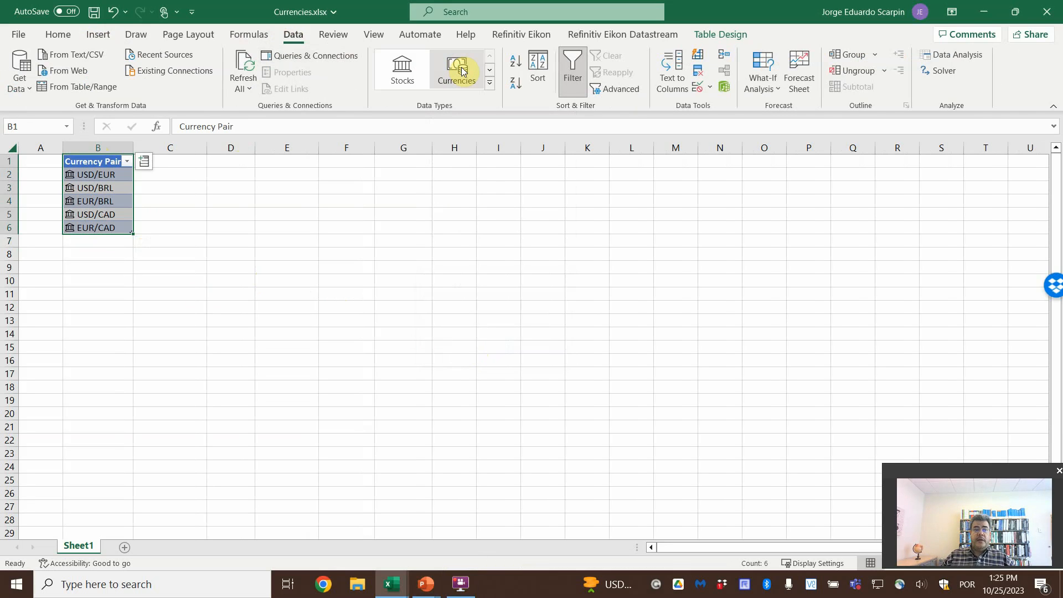
pyautogui.moveTo(69, 175)
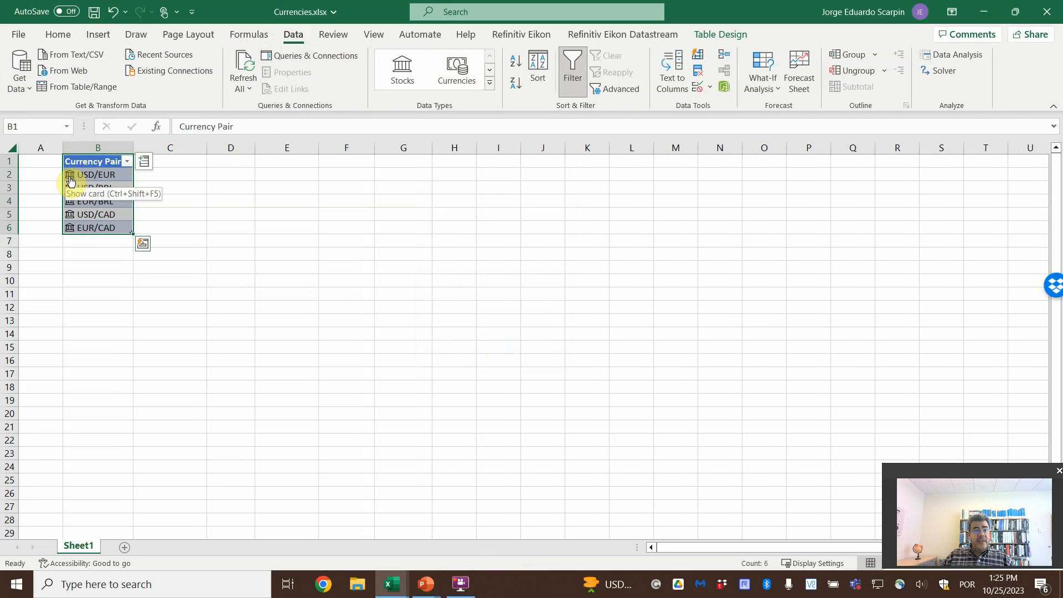
pyautogui.moveTo(69, 208)
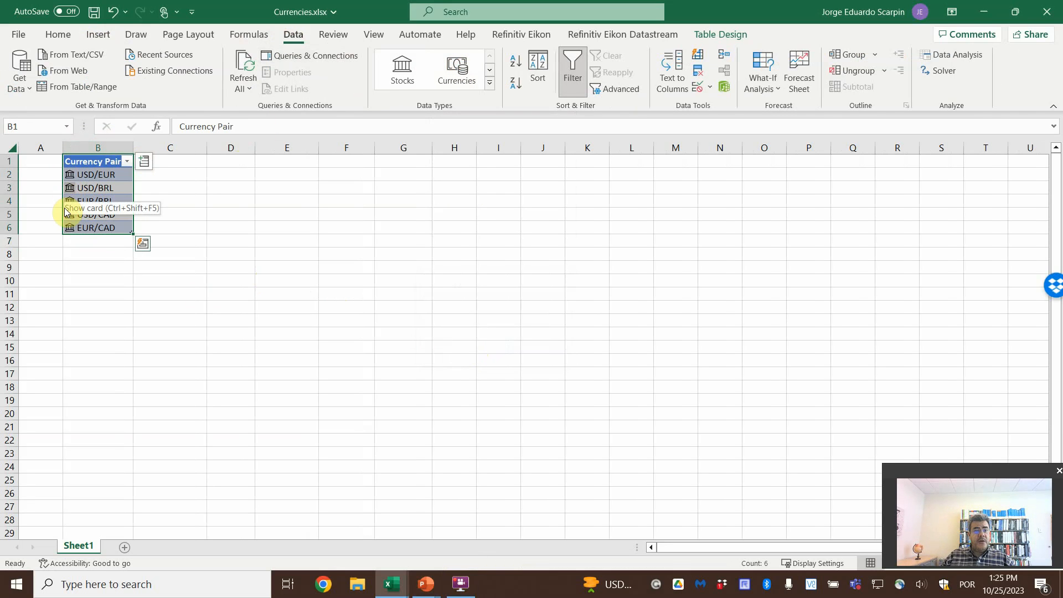
pyautogui.moveTo(72, 177)
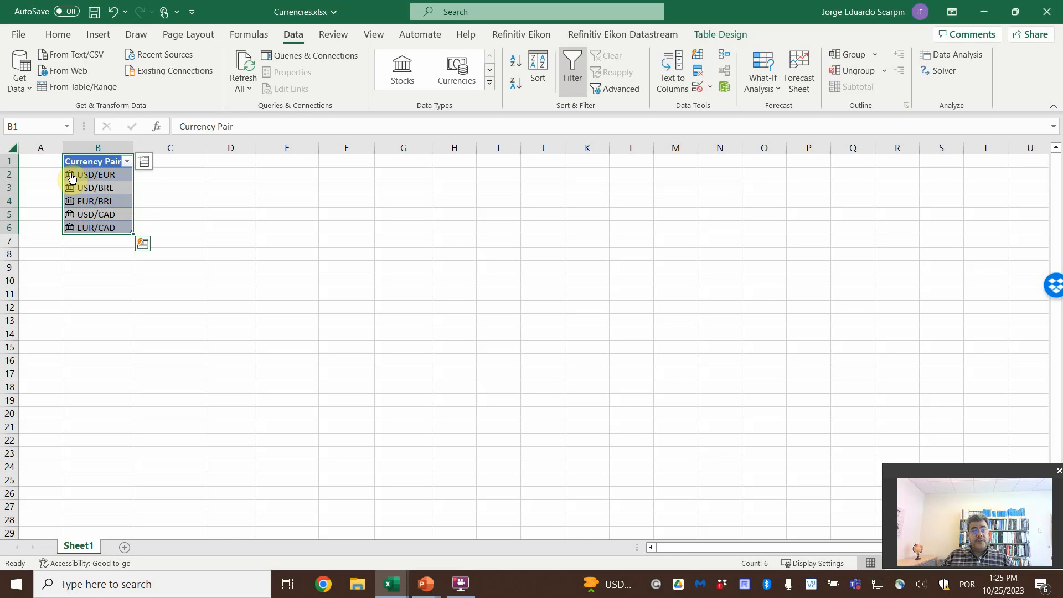
pyautogui.click(70, 174)
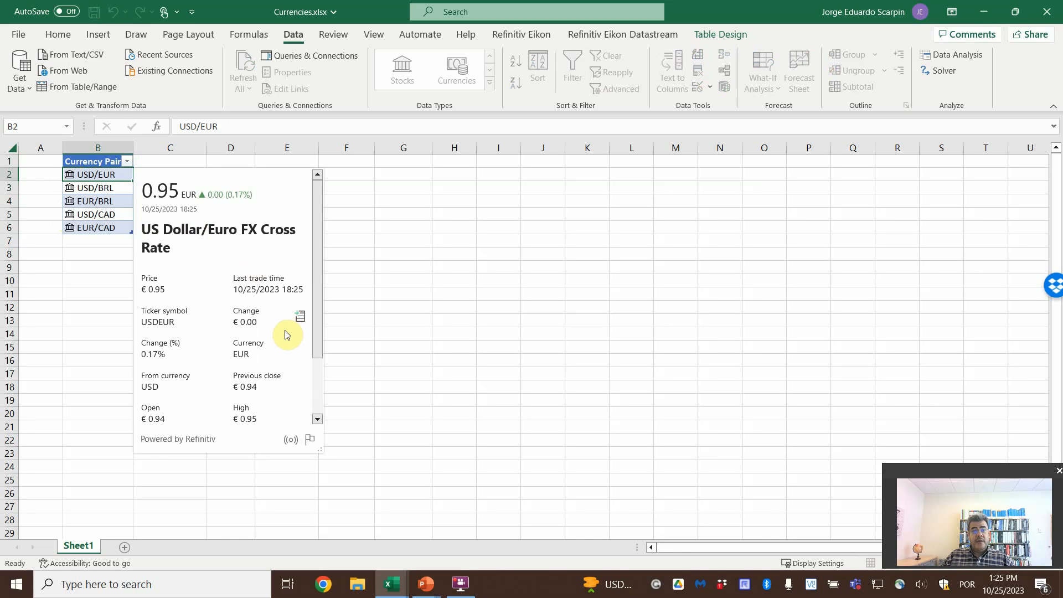
pyautogui.scroll(-3)
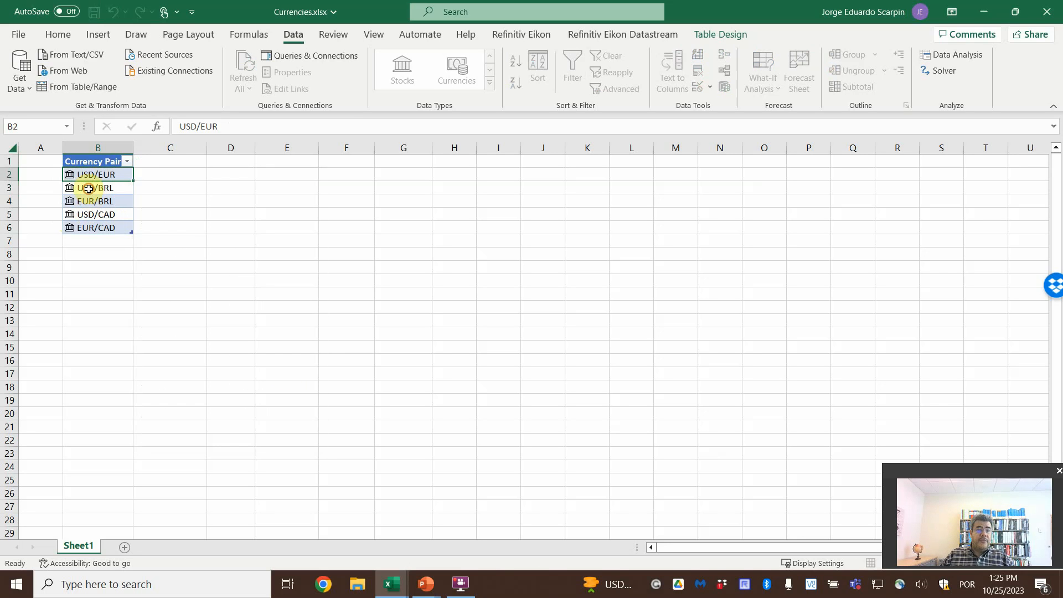
pyautogui.click(69, 188)
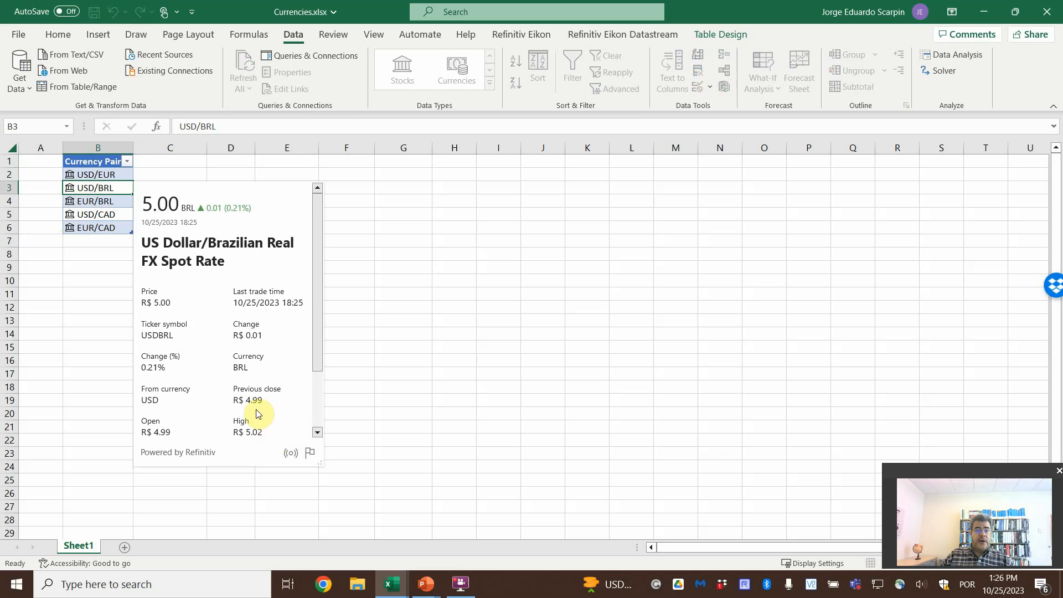
pyautogui.scroll(-3)
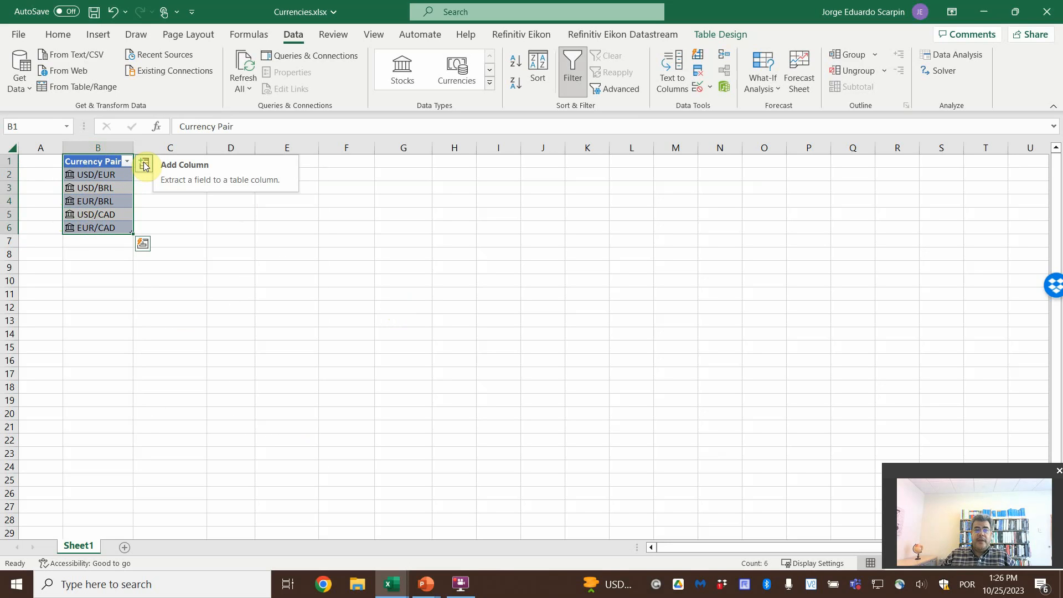
# Insert the Name field as a column beside the currency pairs
pyautogui.click(143, 165)
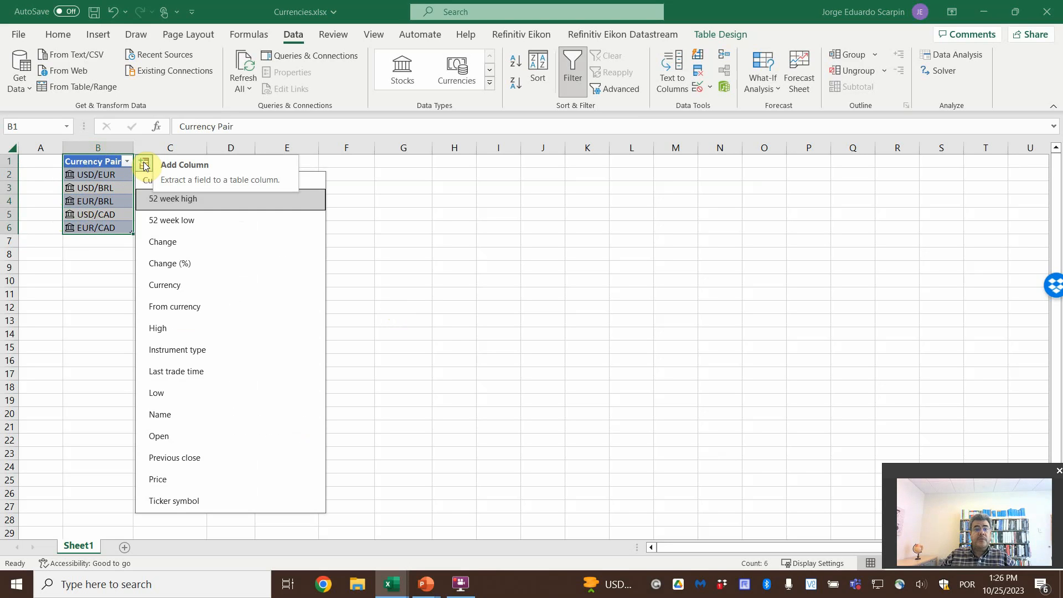
pyautogui.moveTo(203, 419)
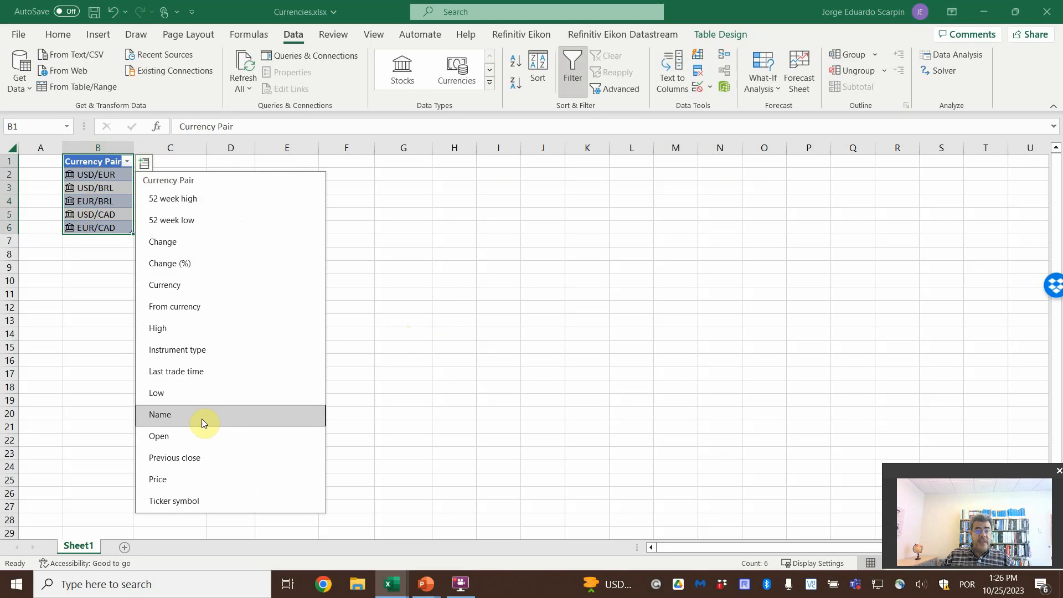
pyautogui.click(160, 414)
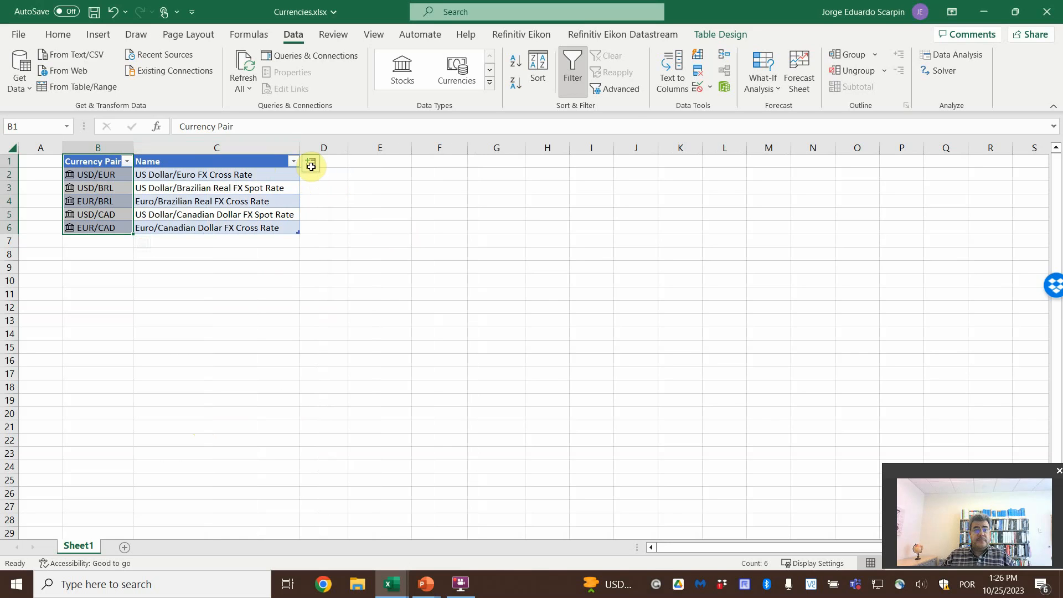
pyautogui.moveTo(311, 165)
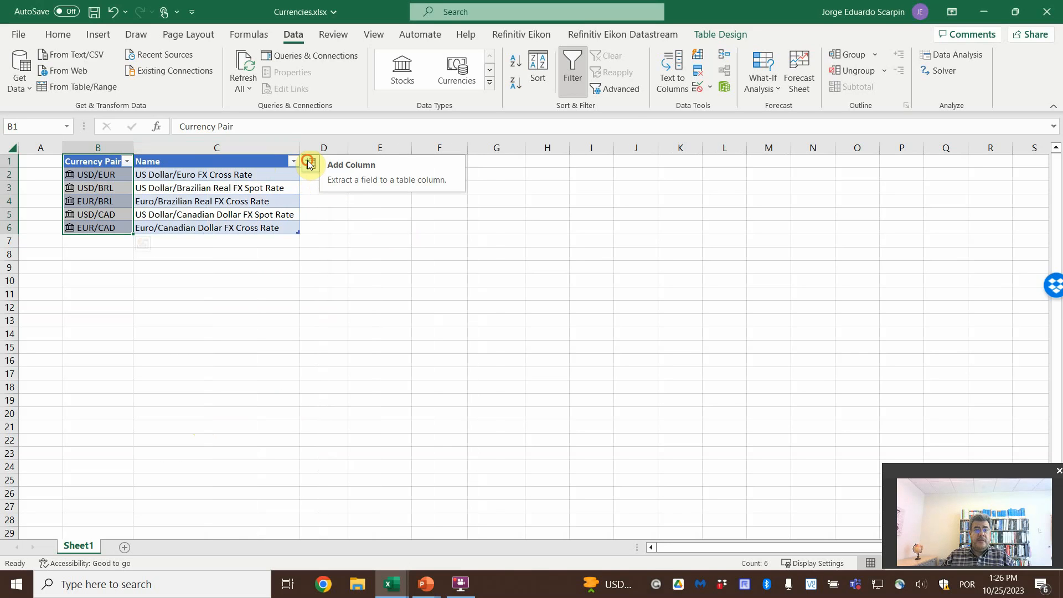
# Add a Ticker symbol column after Name, accepting the prompt to replace column D data
pyautogui.click(309, 163)
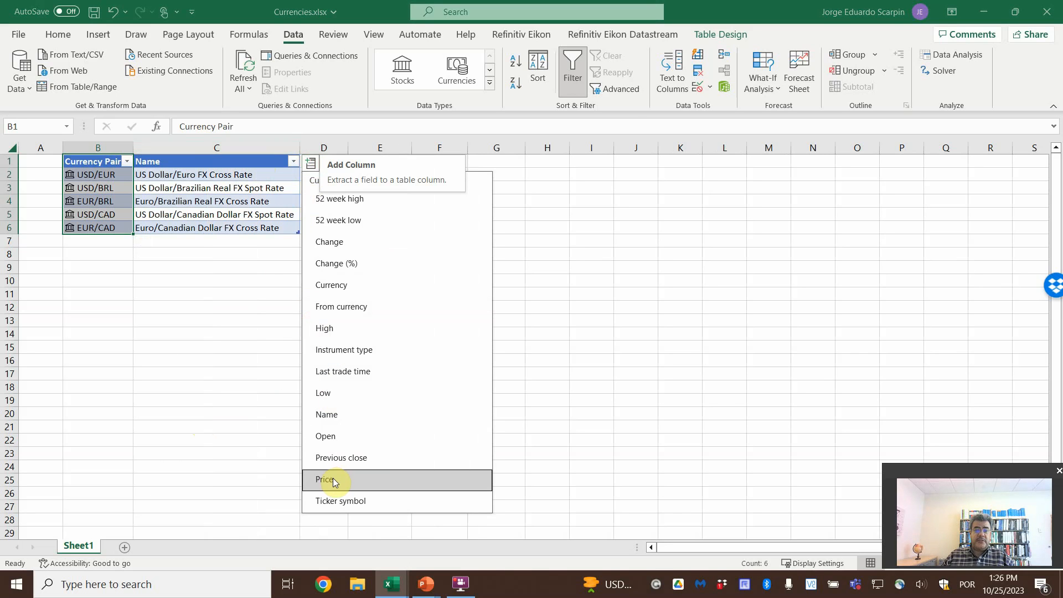
pyautogui.click(325, 479)
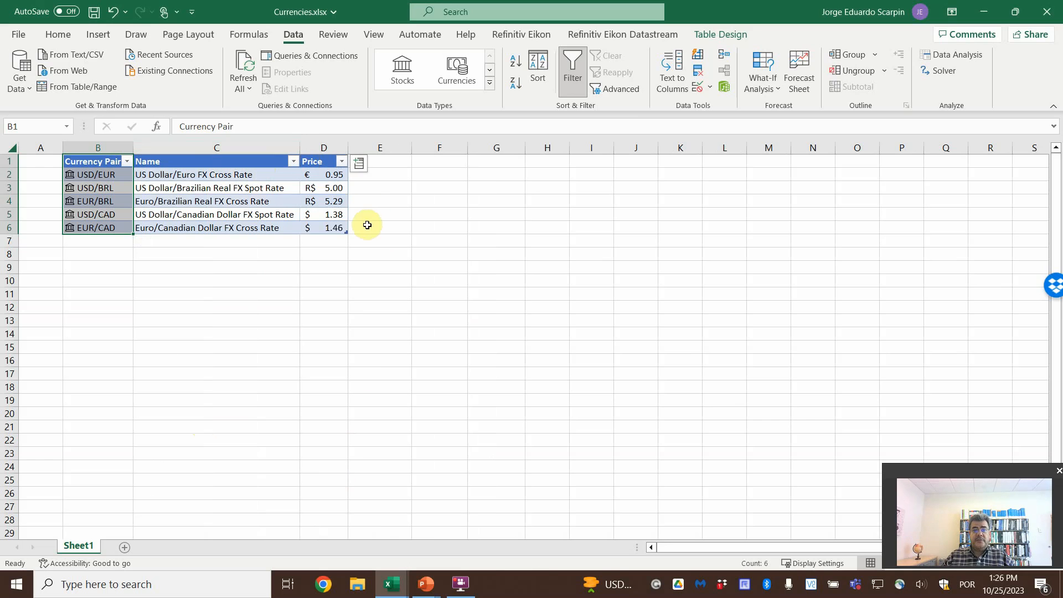
pyautogui.moveTo(347, 174)
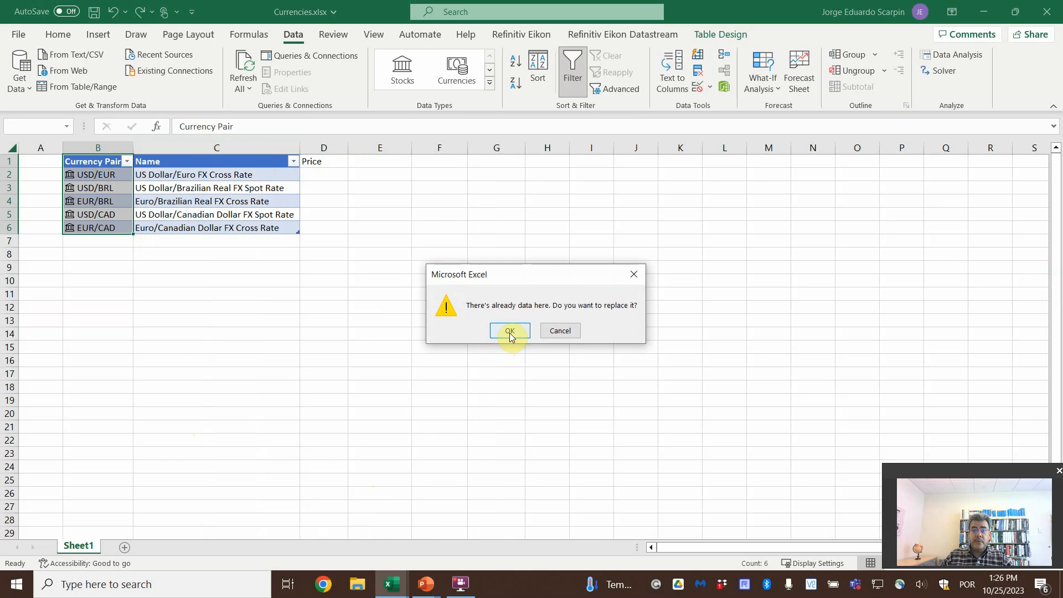
pyautogui.click(510, 332)
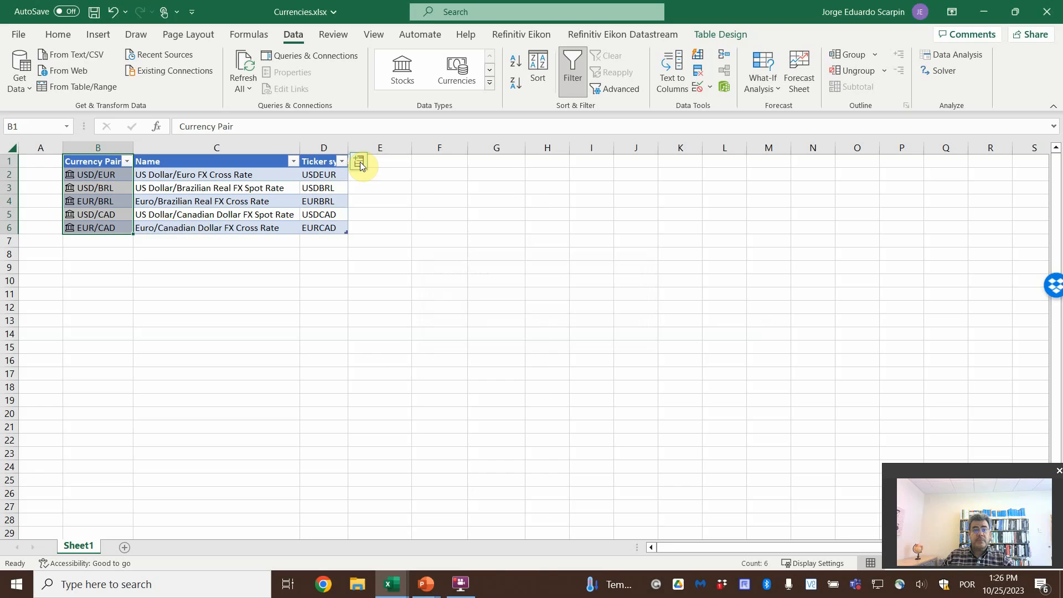
pyautogui.click(360, 165)
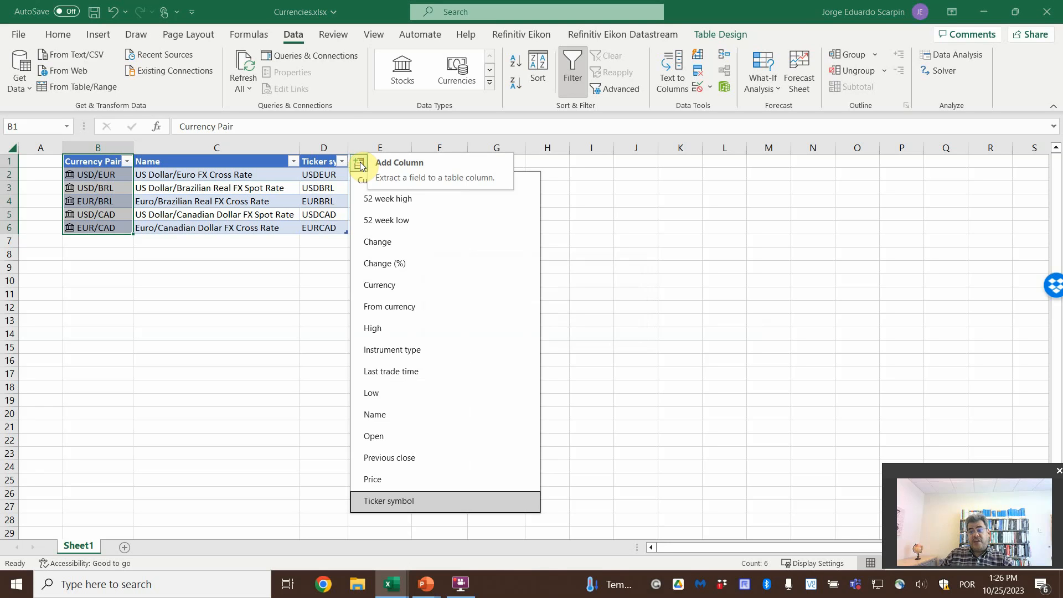
pyautogui.moveTo(414, 341)
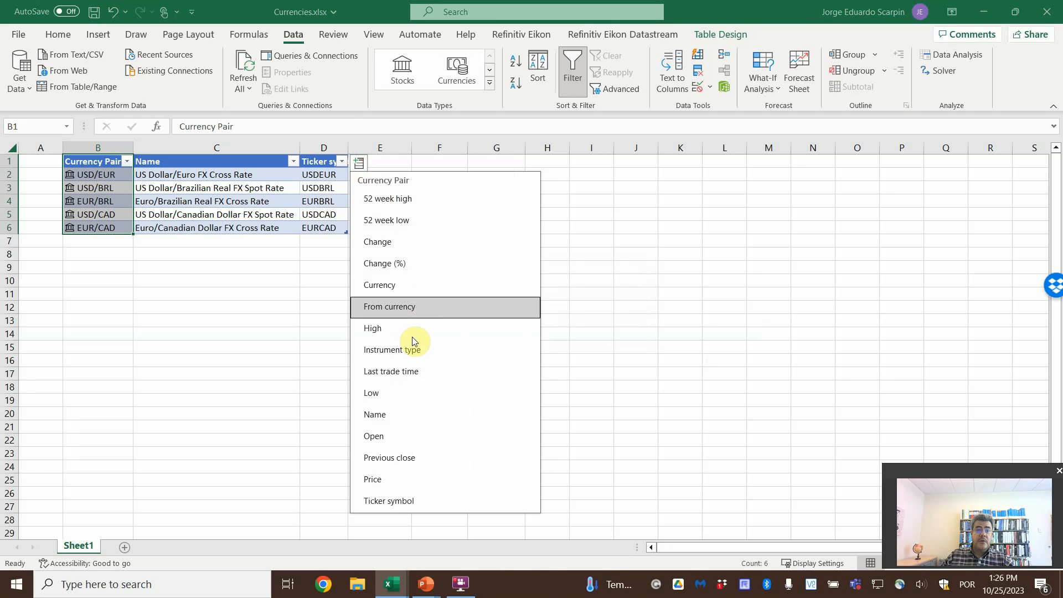
# Add Price, Previous close, Change and Change (%) field columns to the currency table
pyautogui.click(372, 479)
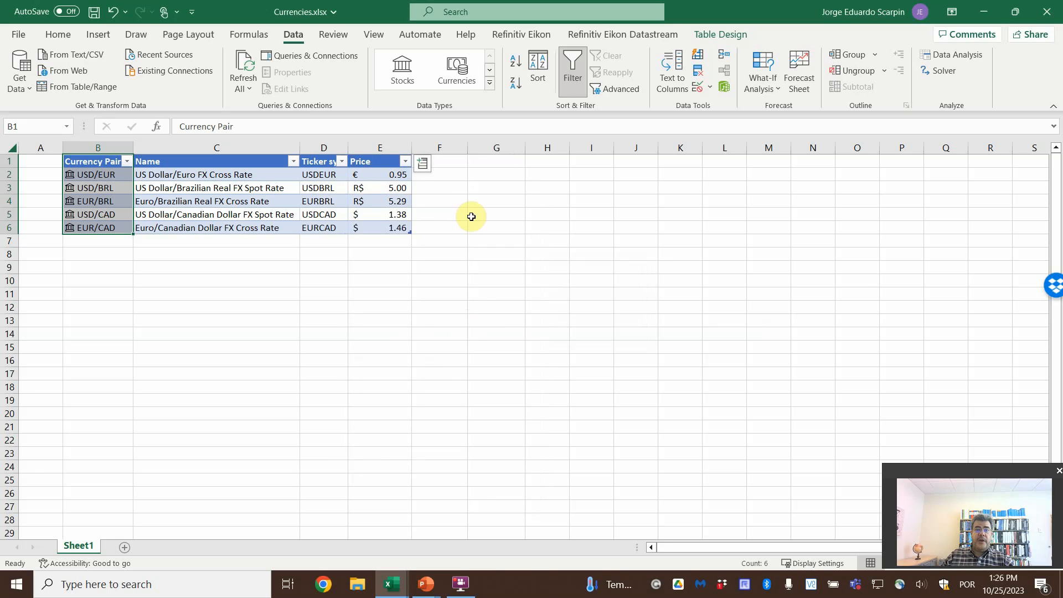
pyautogui.click(422, 162)
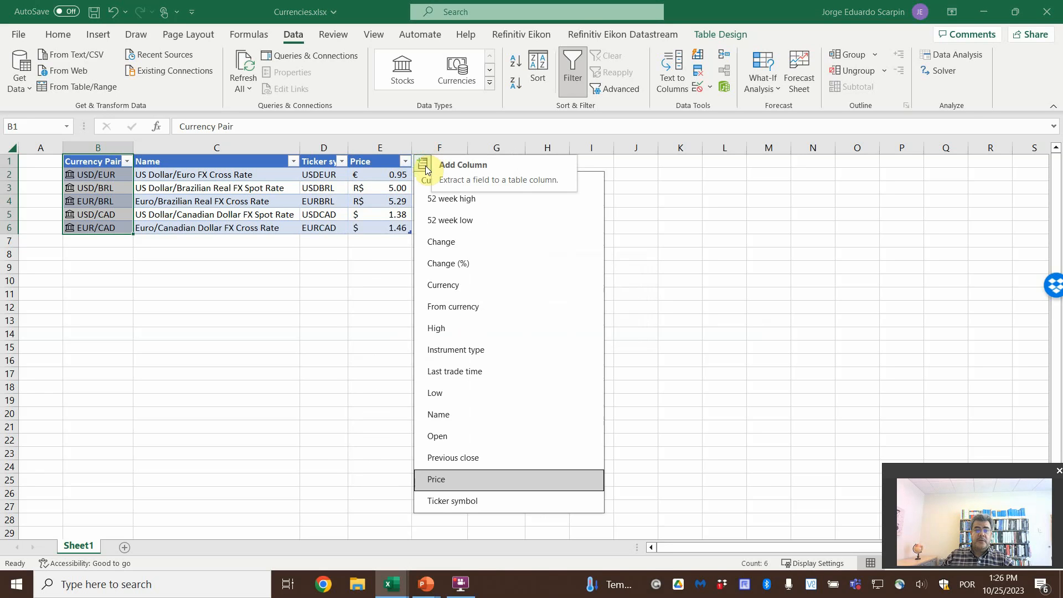
pyautogui.click(453, 457)
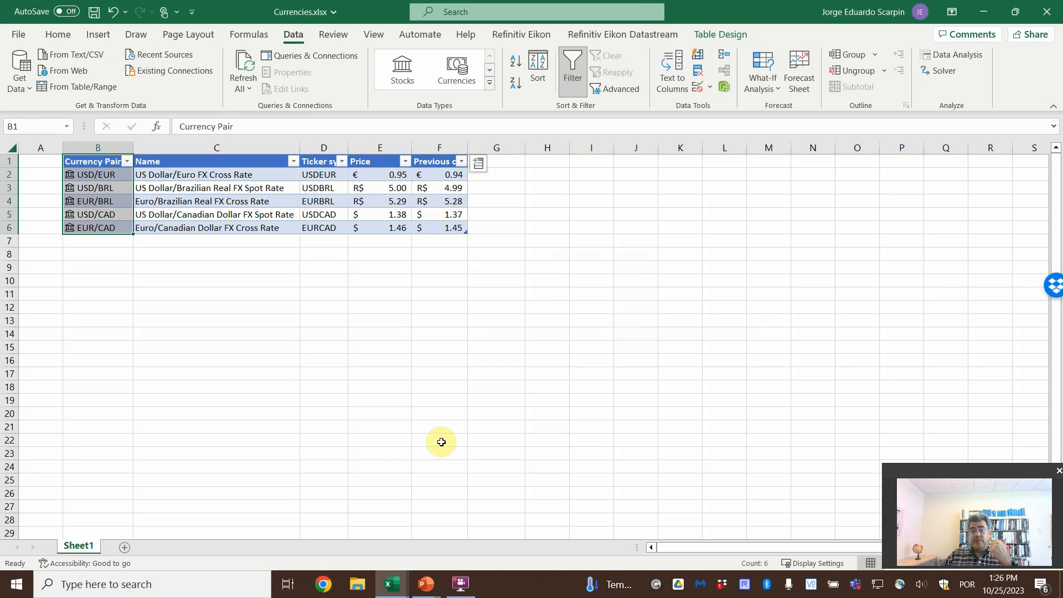
pyautogui.click(478, 163)
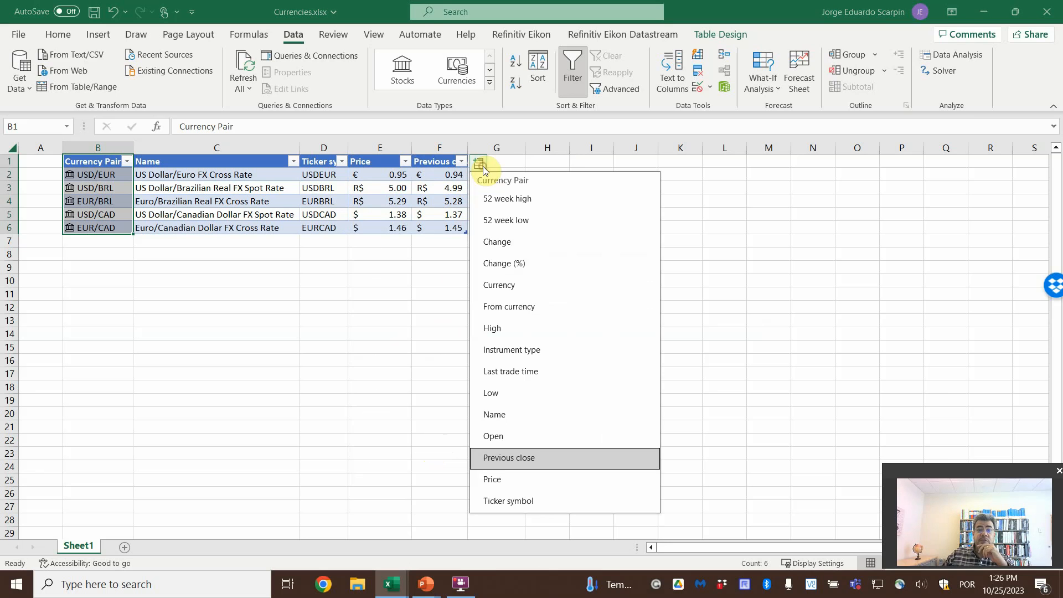
pyautogui.click(497, 241)
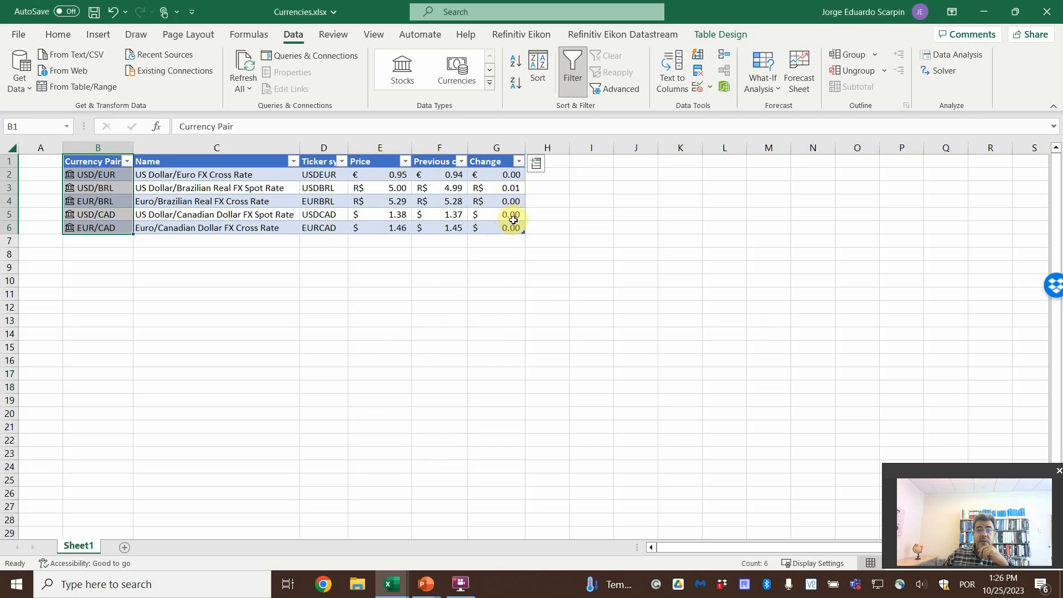
pyautogui.moveTo(535, 162)
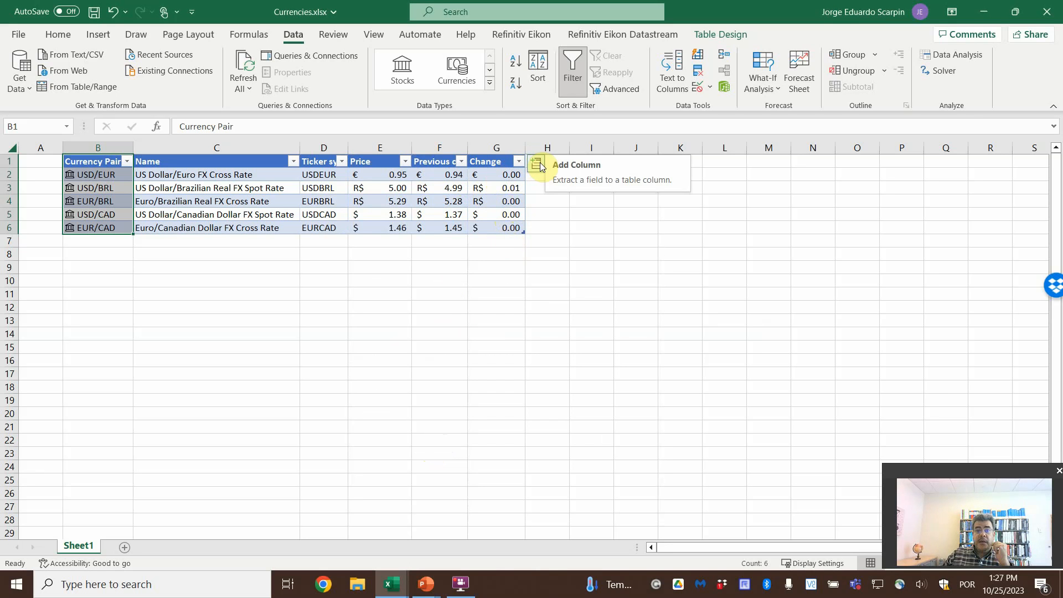
pyautogui.click(537, 166)
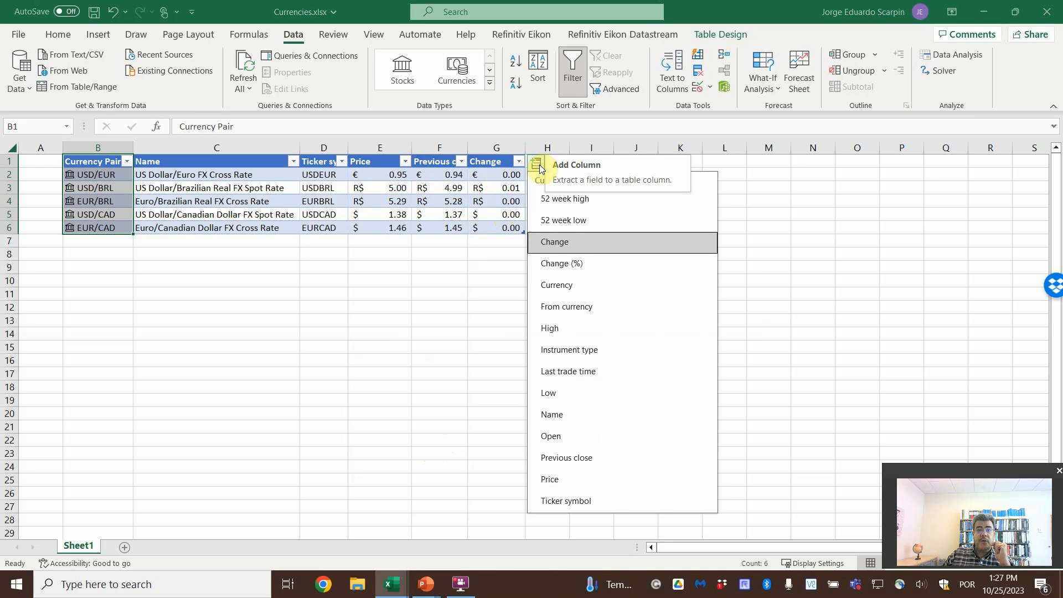
pyautogui.click(554, 242)
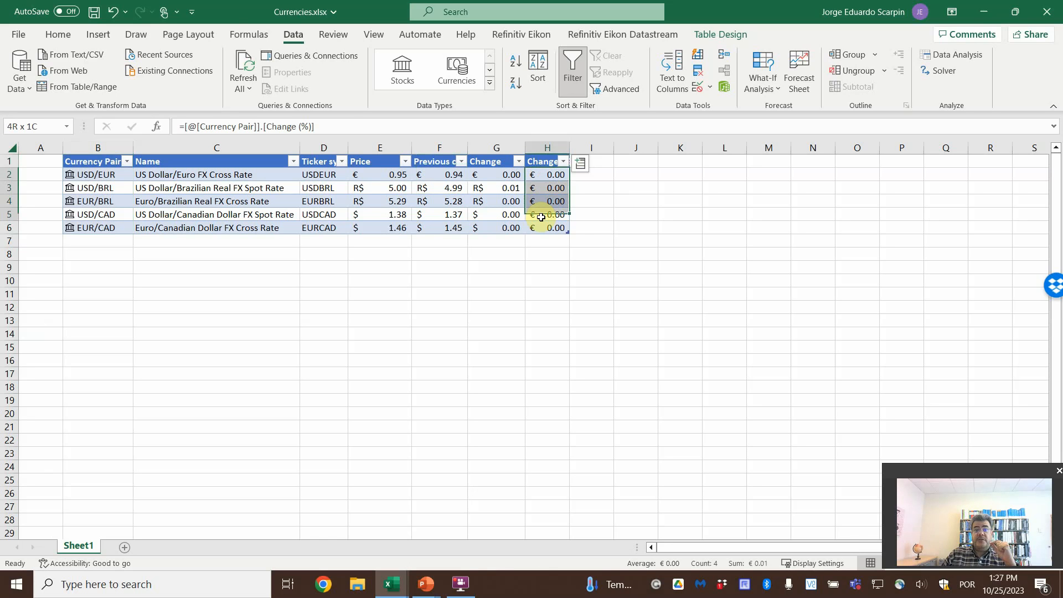
# Format Change (%) as percentages and add a 52 week low column
pyautogui.click(58, 34)
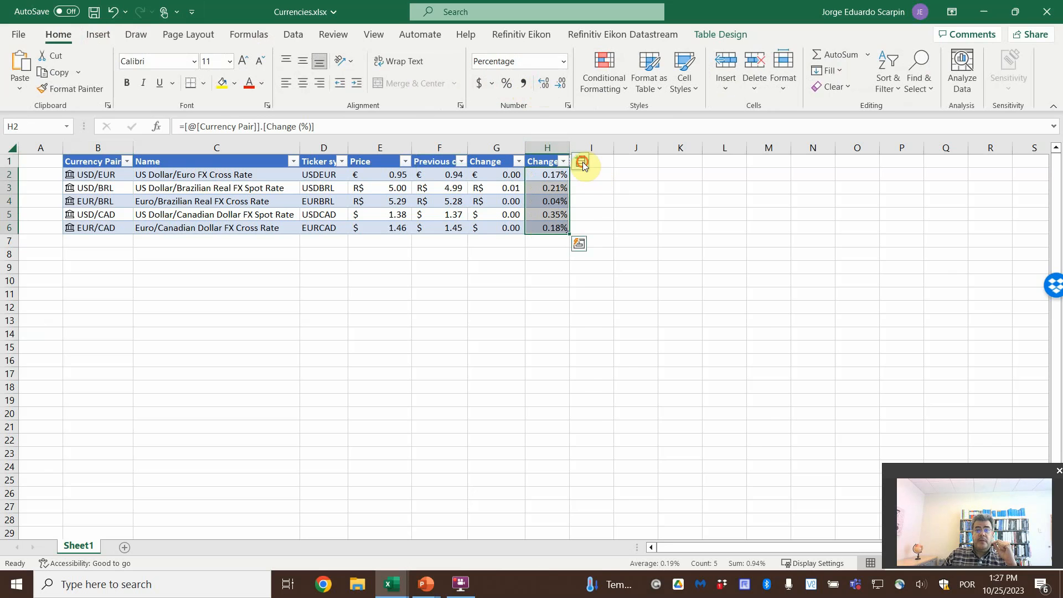
pyautogui.click(580, 164)
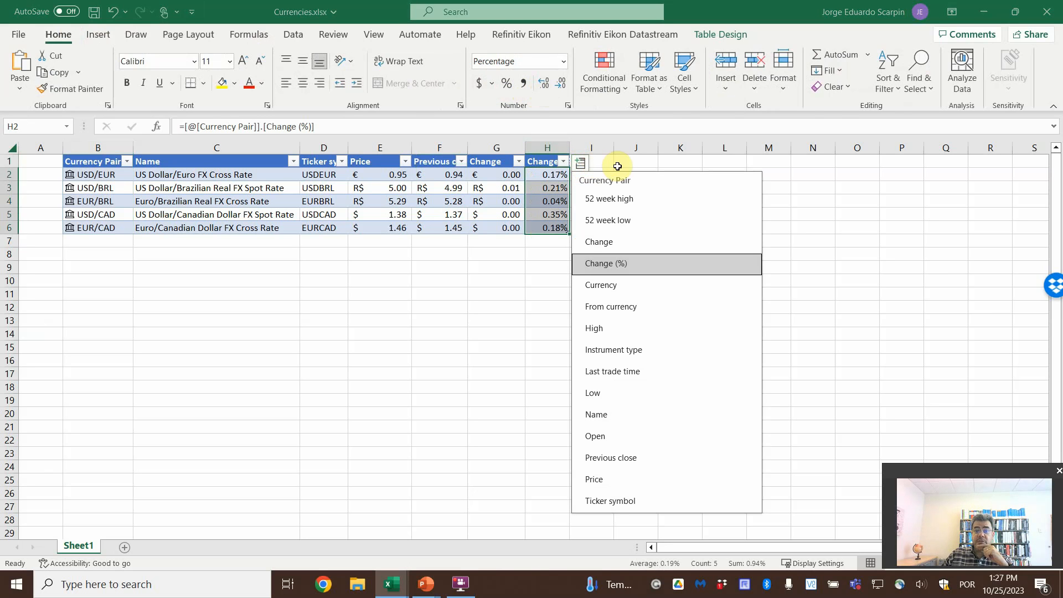
pyautogui.moveTo(623, 220)
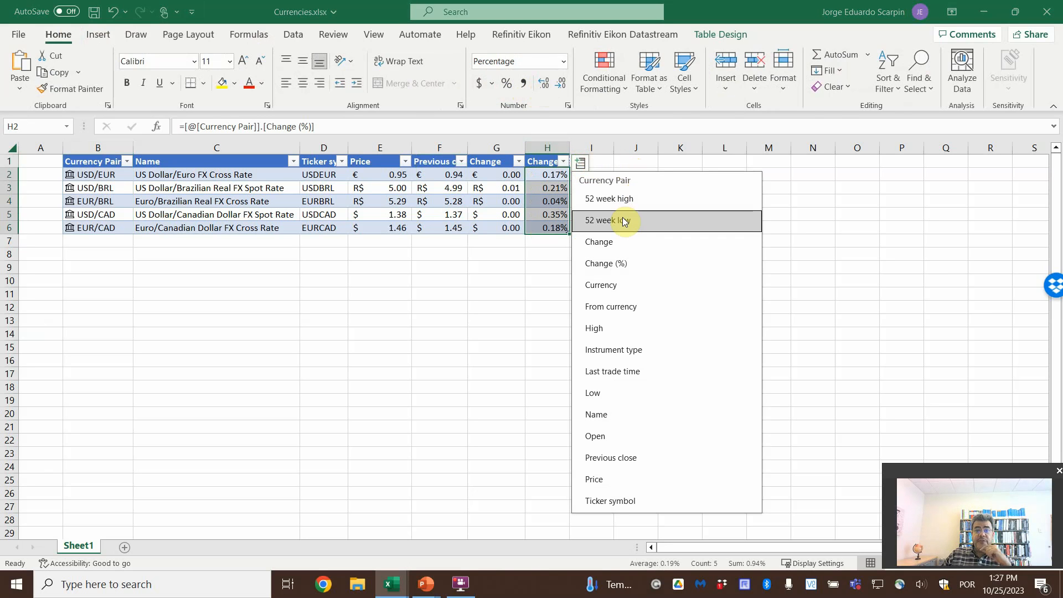
pyautogui.click(610, 220)
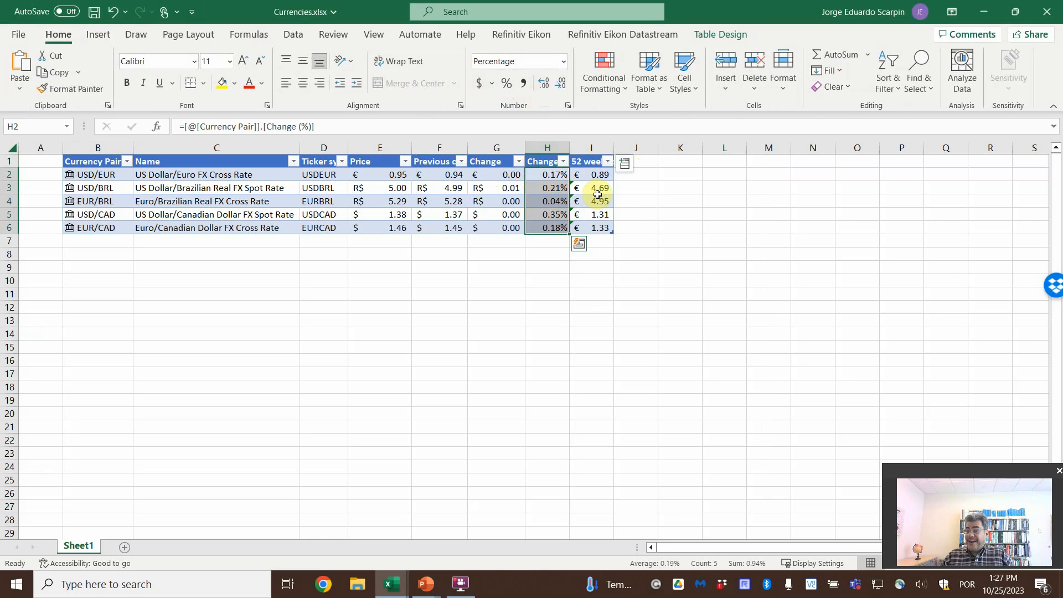
pyautogui.moveTo(488, 174)
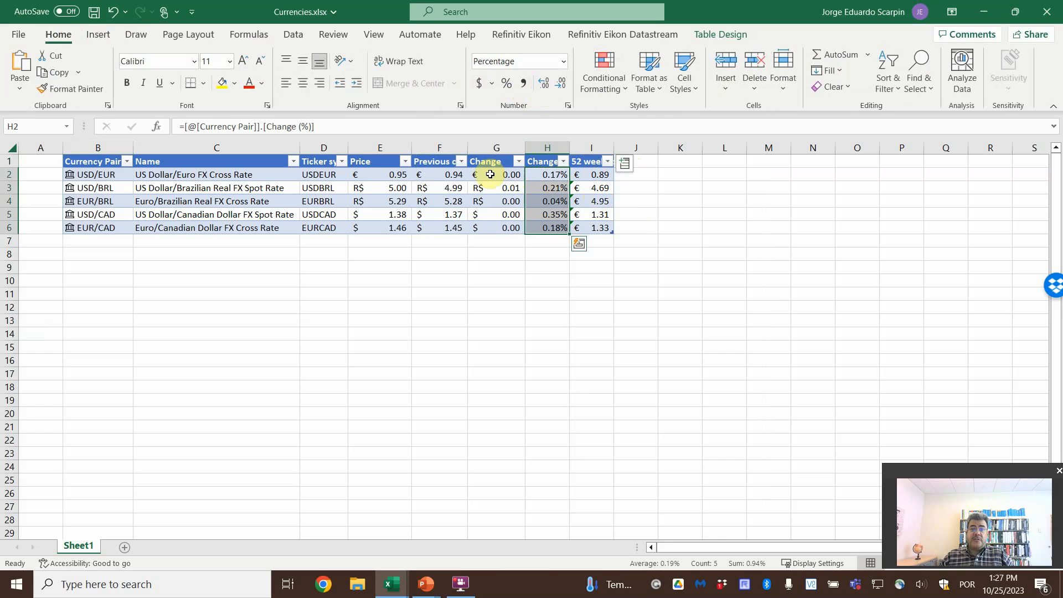
# Paint the Change column's currency formatting onto 52 week low and add 52 week high
pyautogui.click(495, 175)
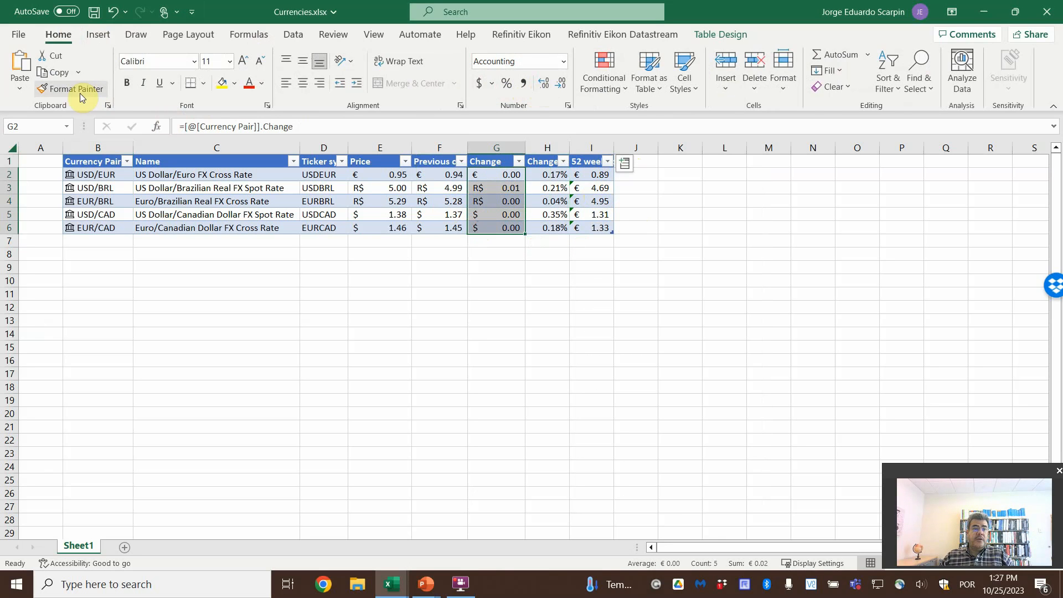
pyautogui.click(77, 89)
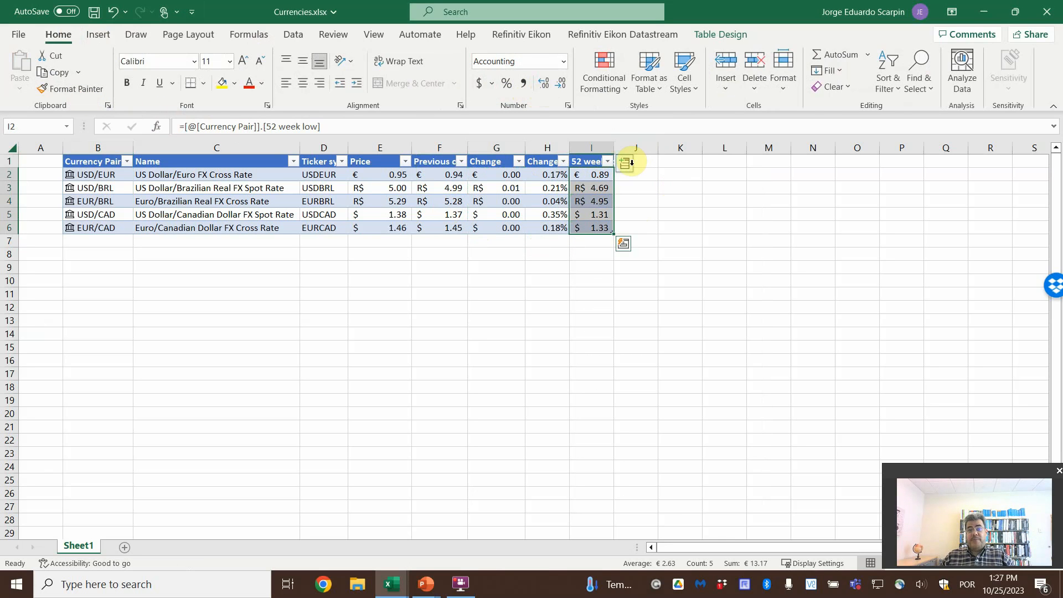
pyautogui.click(623, 163)
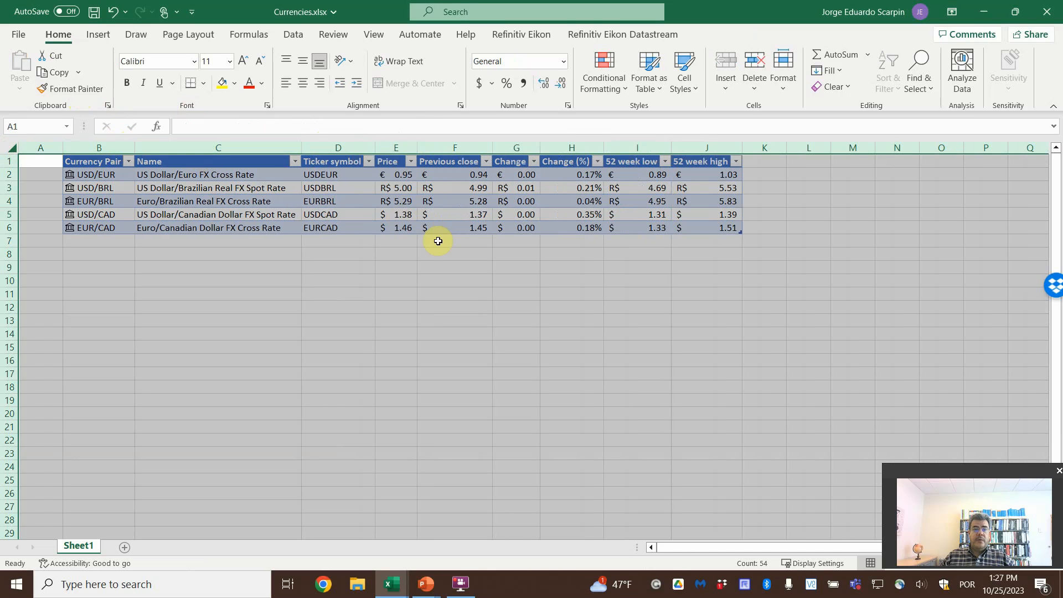
# Select the Currency Pair cells and refresh their linked currency data
pyautogui.click(338, 293)
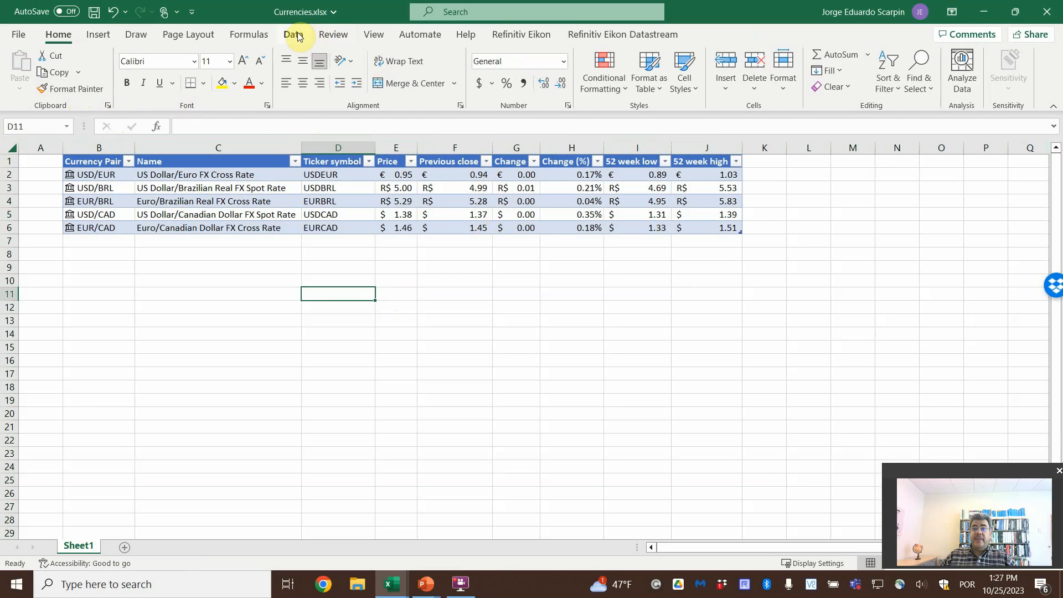
pyautogui.click(292, 35)
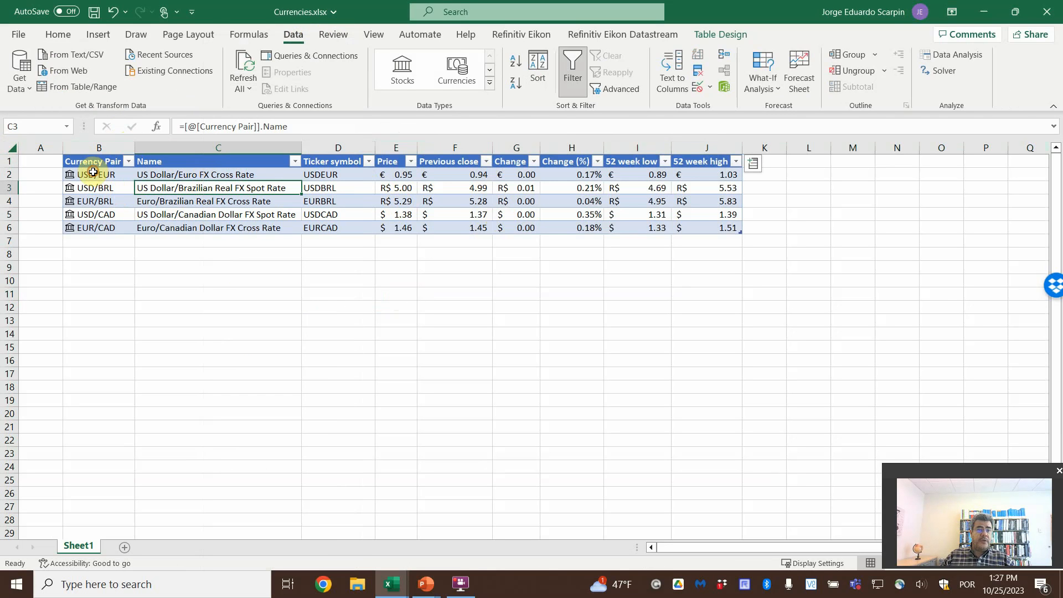
pyautogui.click(99, 174)
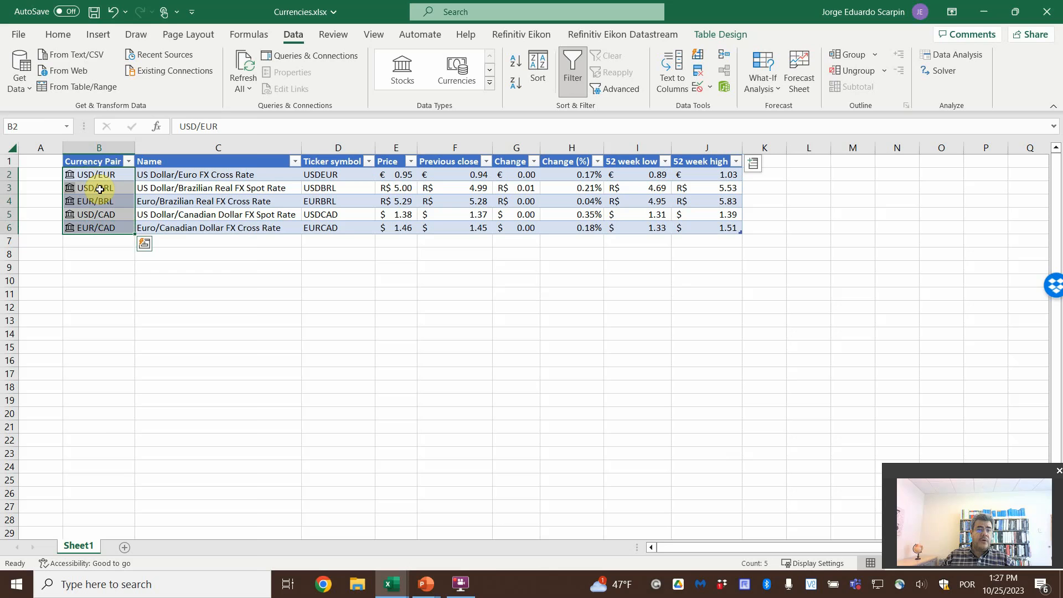
pyautogui.rightClick(99, 188)
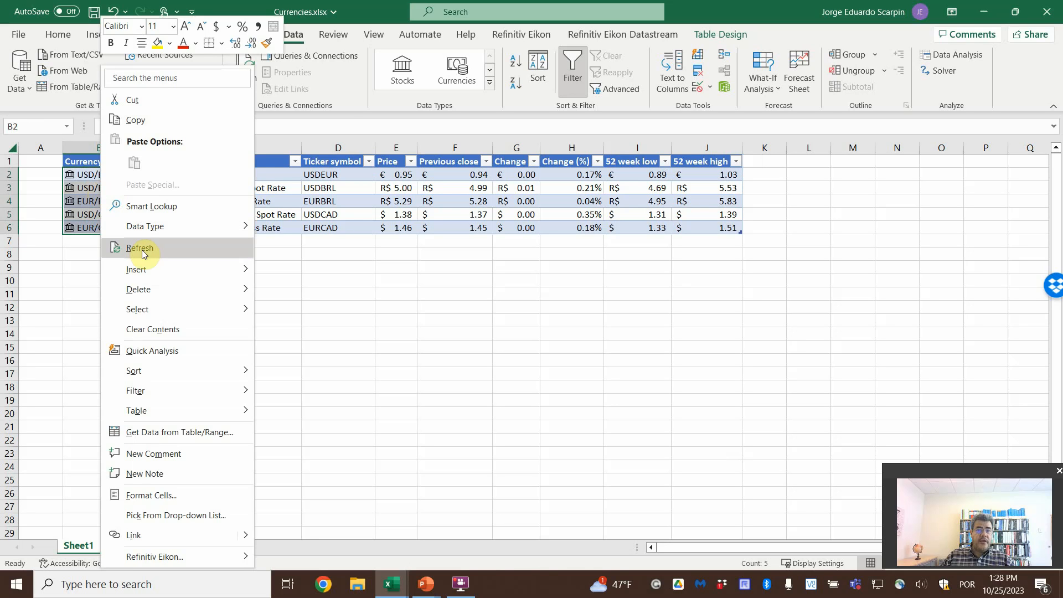
pyautogui.click(140, 248)
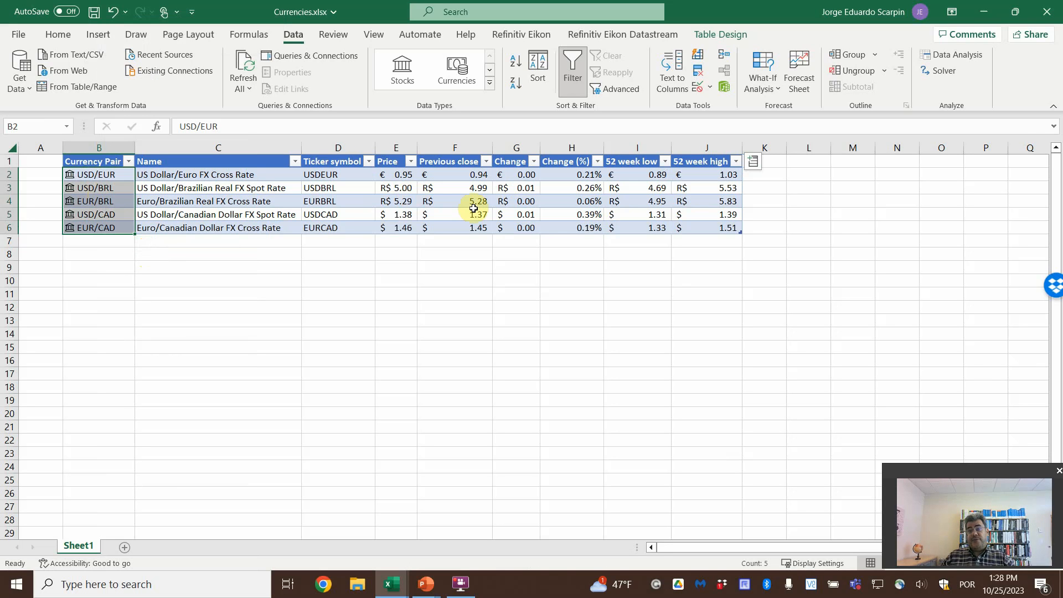
# Deselect the table and switch to the PowerPoint slide show's Thank you slide
pyautogui.click(454, 306)
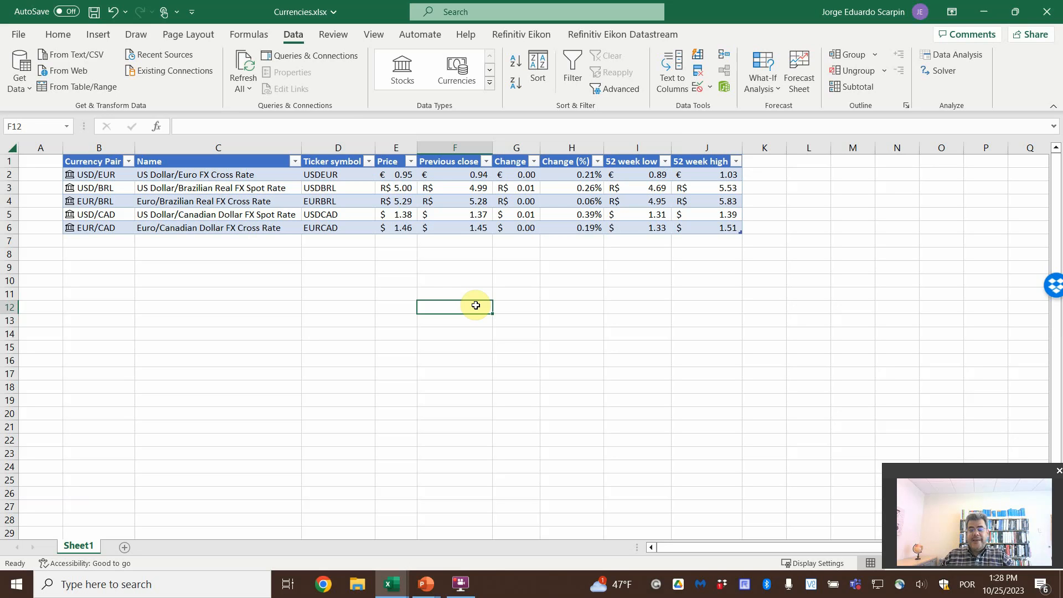
pyautogui.moveTo(426, 584)
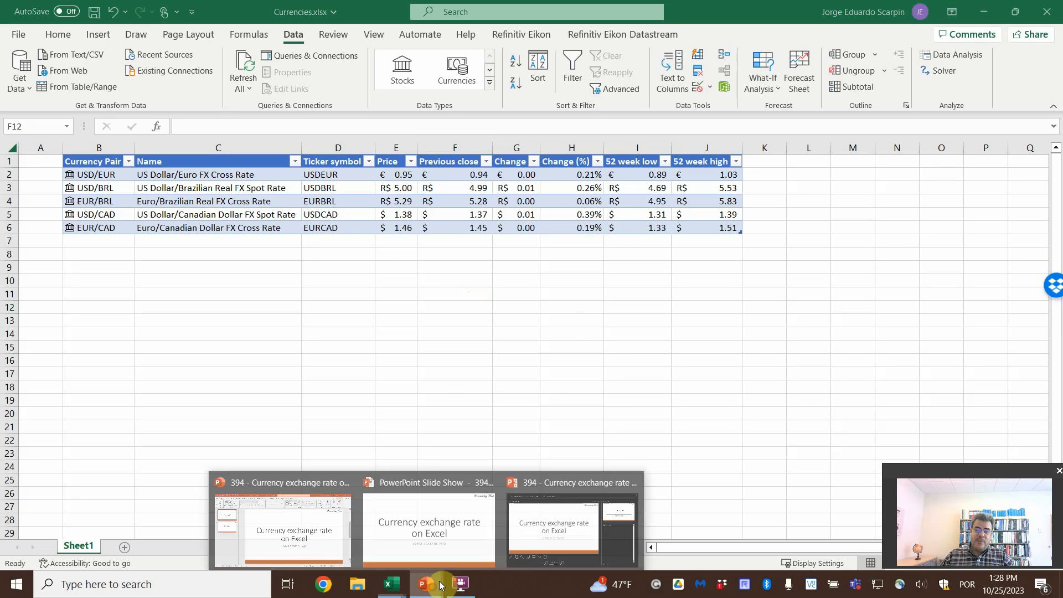
pyautogui.click(428, 526)
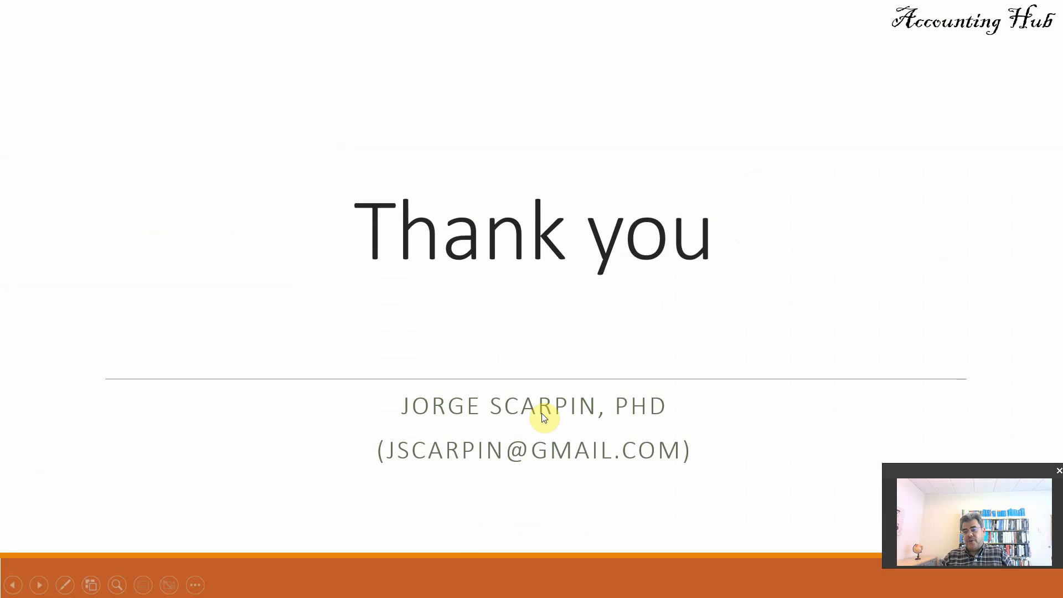